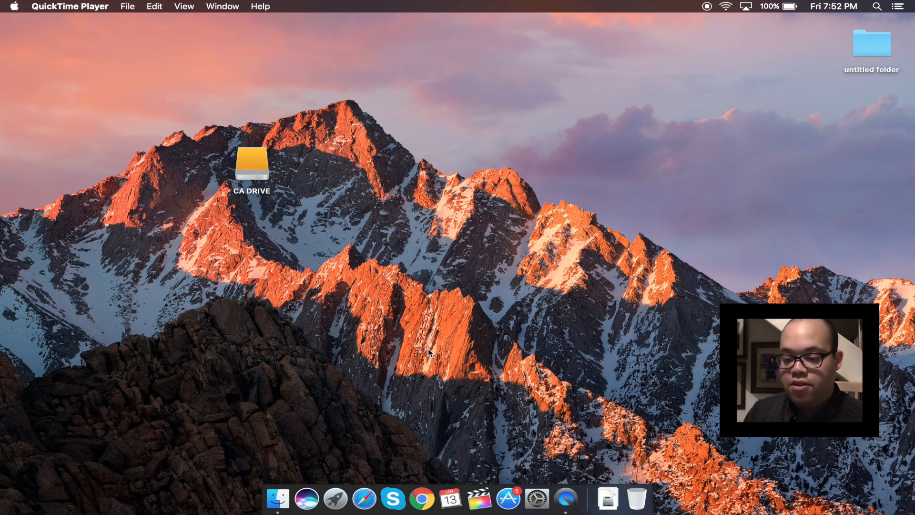
{"action": "mouse_move", "coordinate": [271, 249]}
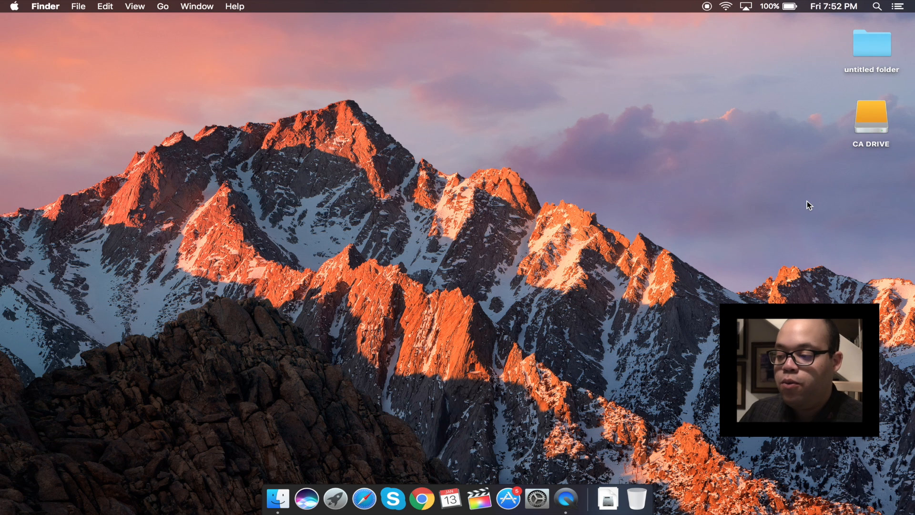
{"action": "mouse_move", "coordinate": [859, 150]}
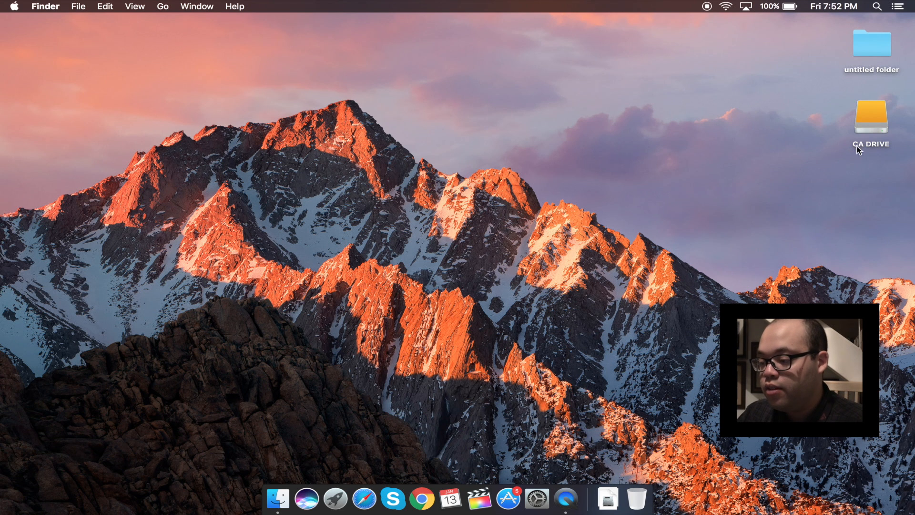
{"action": "double_click", "coordinate": [871, 117]}
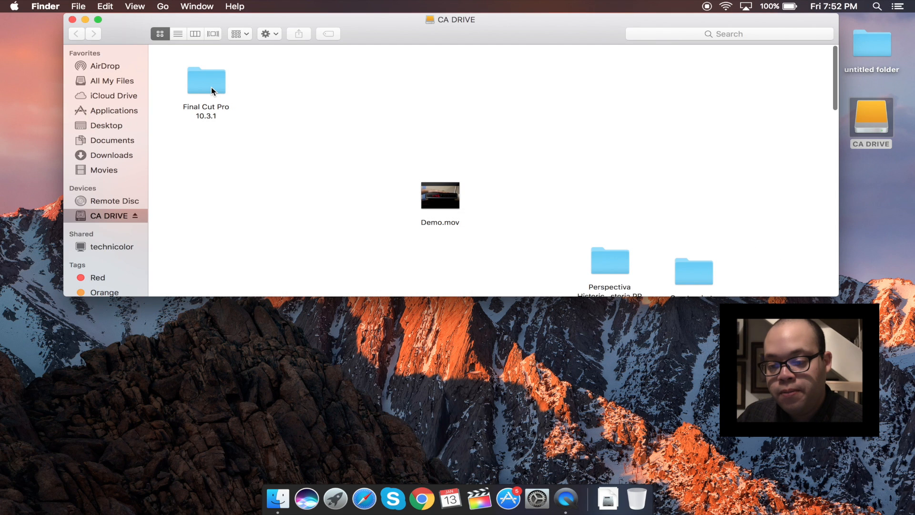
{"action": "double_click", "coordinate": [206, 82]}
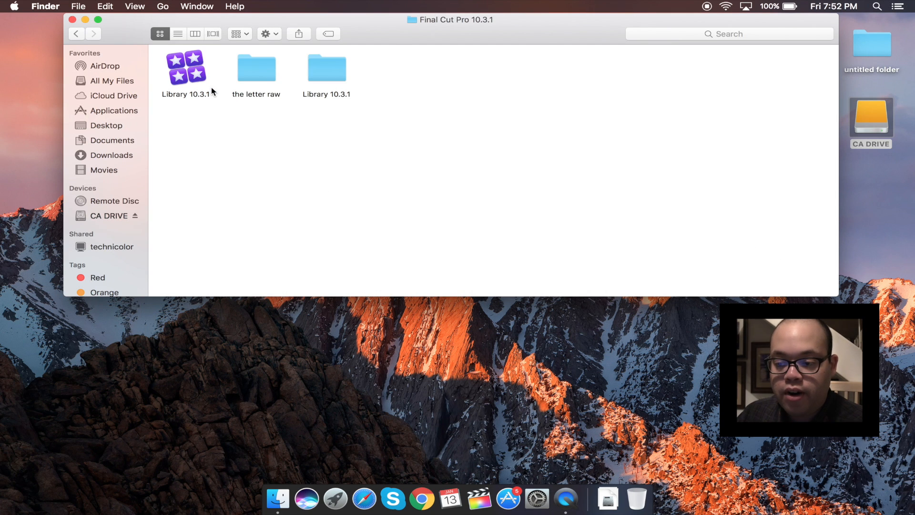
{"action": "mouse_move", "coordinate": [186, 74]}
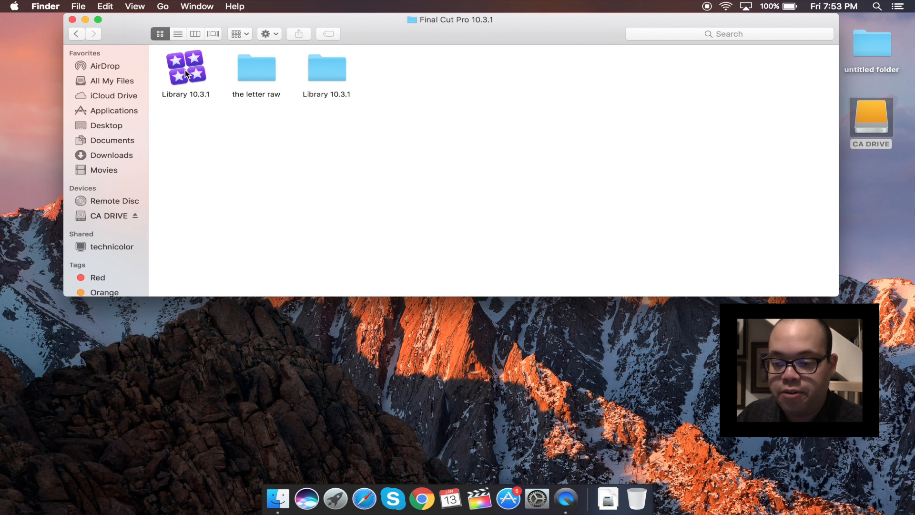
{"action": "left_click", "coordinate": [73, 19]}
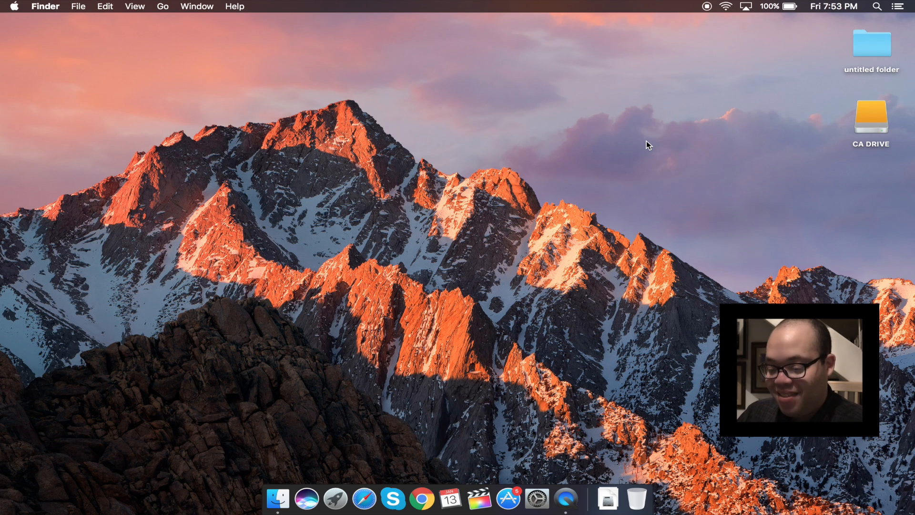
{"action": "mouse_move", "coordinate": [454, 467]}
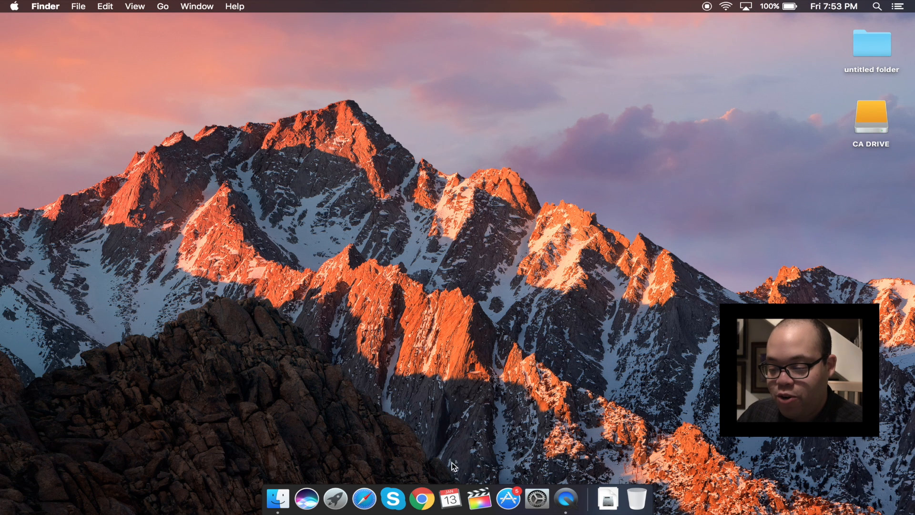
{"action": "mouse_move", "coordinate": [439, 498]}
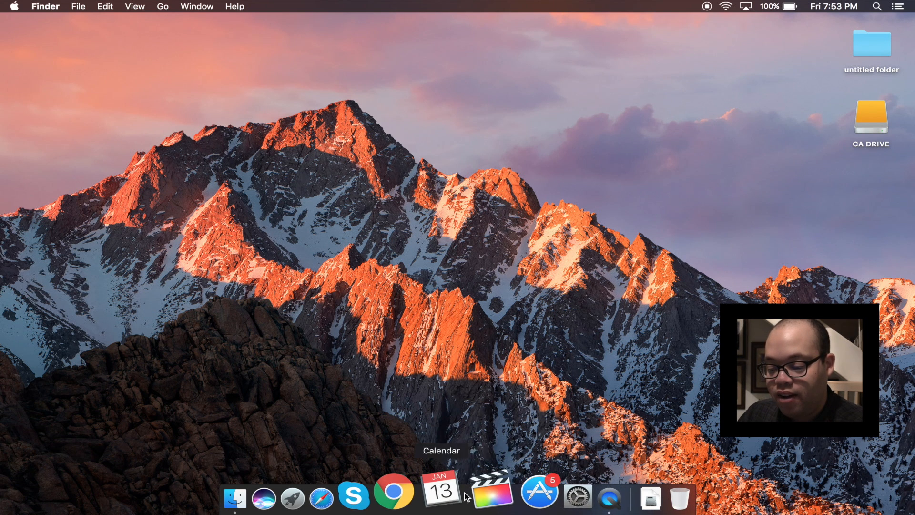
{"action": "mouse_move", "coordinate": [480, 492]}
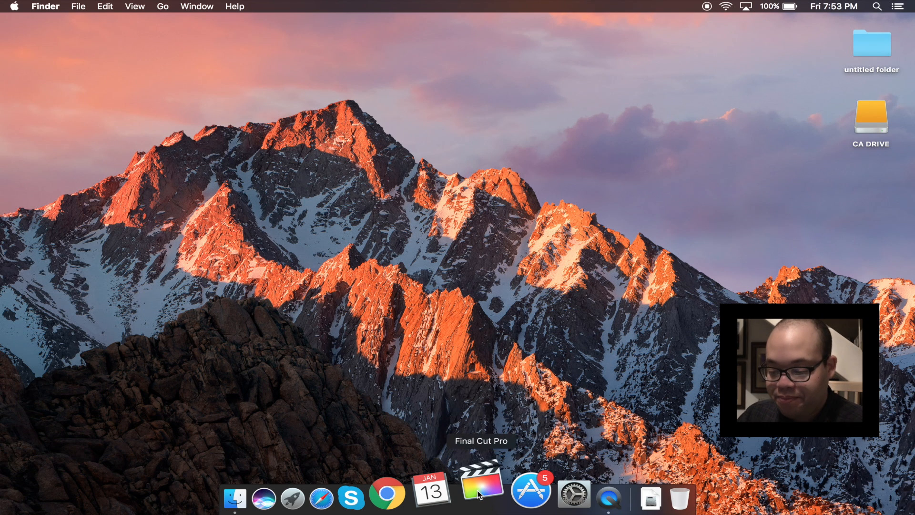
Step: Launch Final Cut Pro from the Dock so it asks which library to open
{"action": "left_click", "coordinate": [481, 493]}
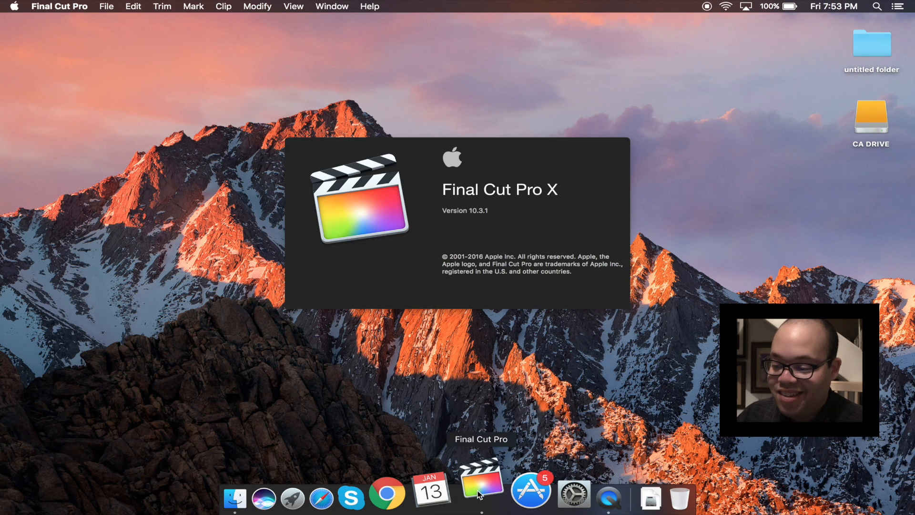
{"action": "left_click", "coordinate": [480, 493]}
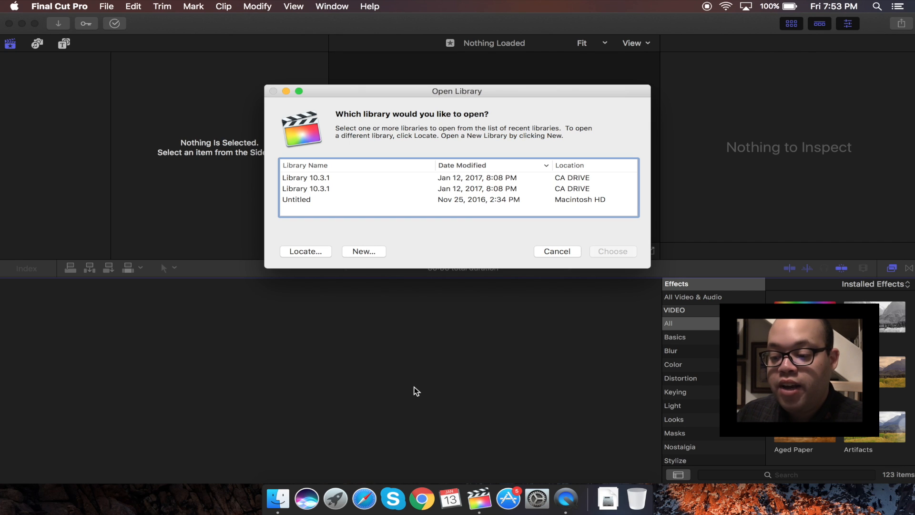
{"action": "left_click", "coordinate": [363, 250]}
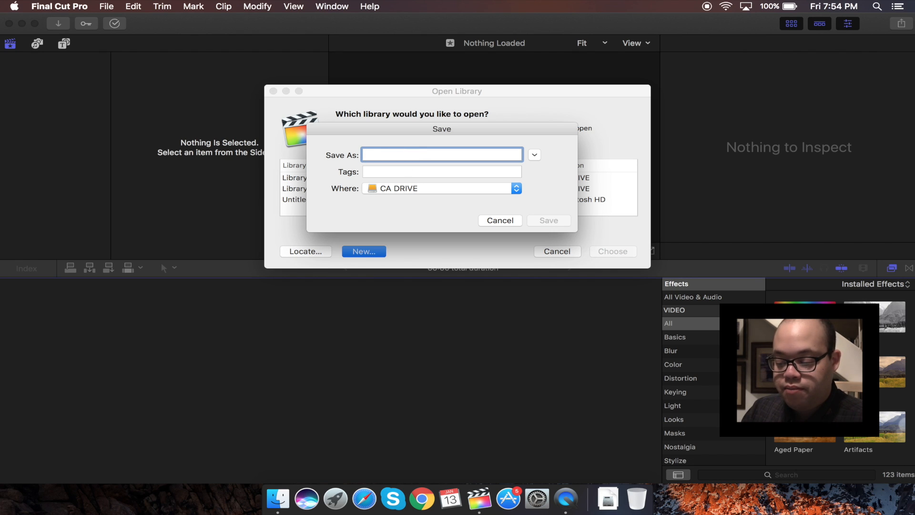
{"action": "type", "text": "dgjnff"}
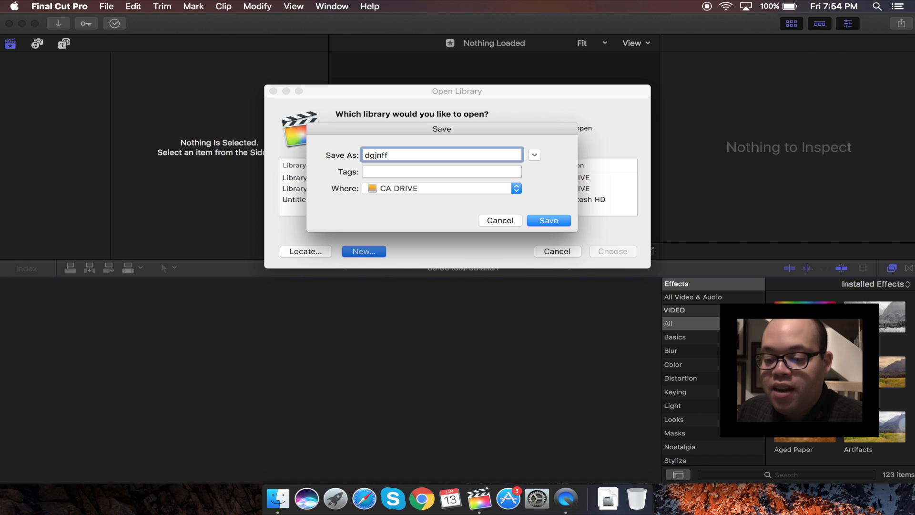
{"action": "mouse_move", "coordinate": [483, 189]}
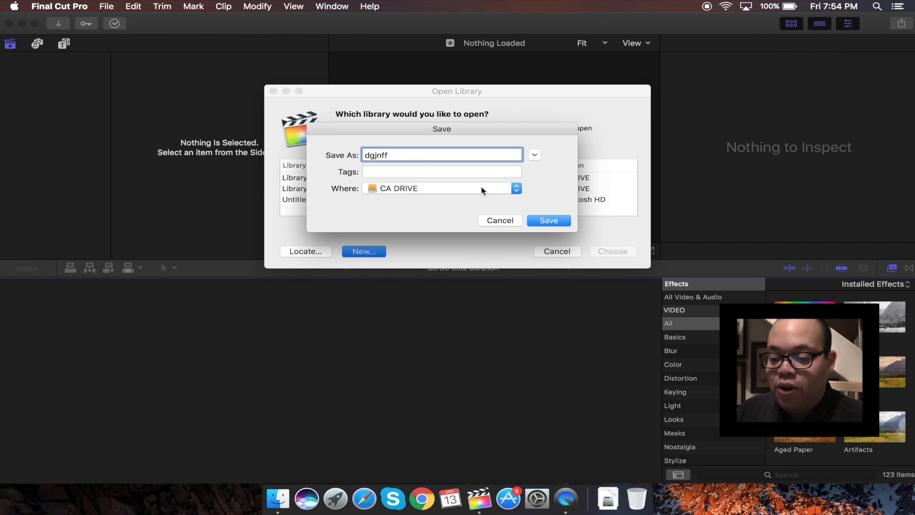
{"action": "left_click", "coordinate": [516, 187]}
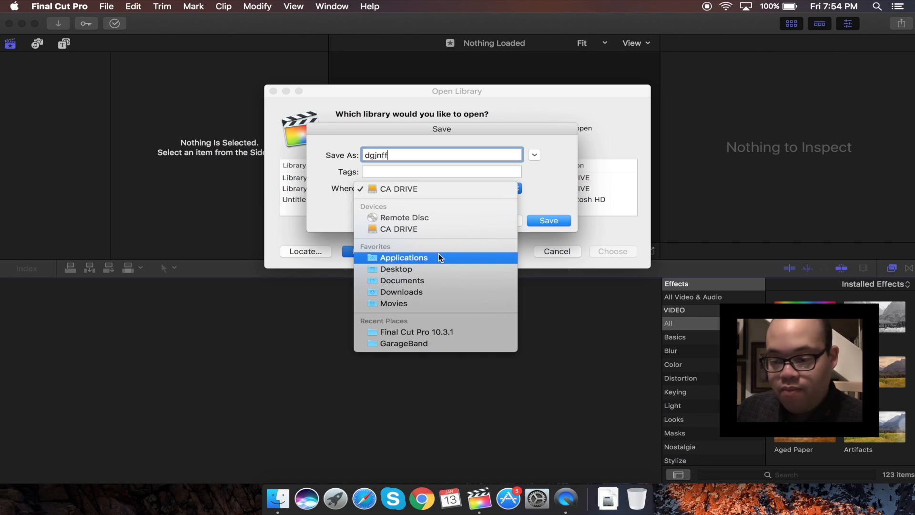
{"action": "mouse_move", "coordinate": [396, 269]}
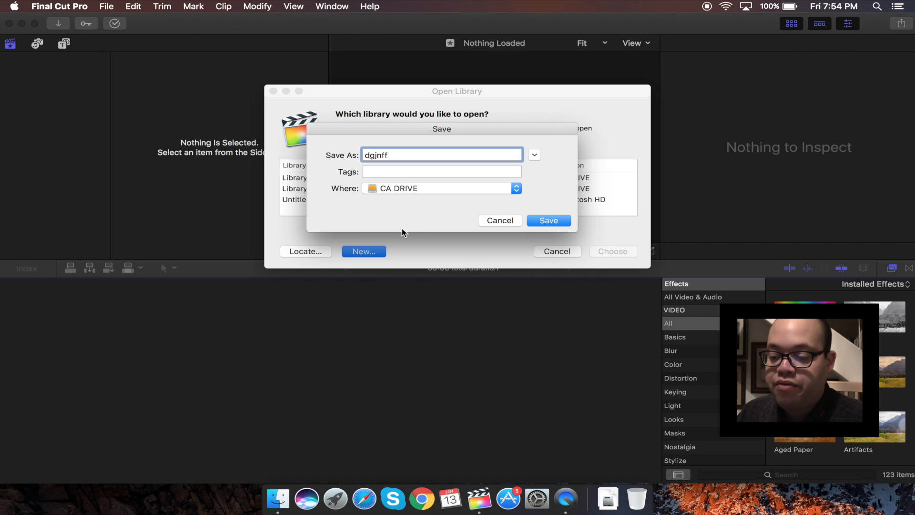
{"action": "left_click", "coordinate": [499, 220]}
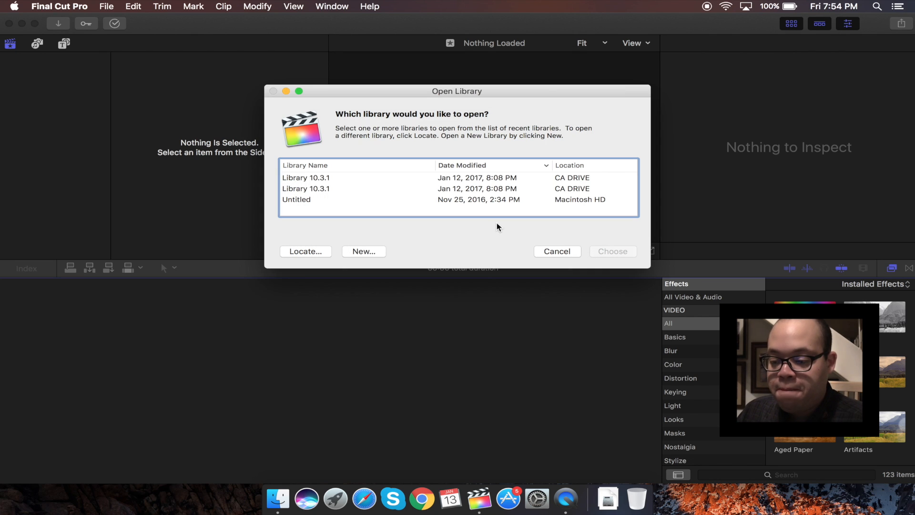
{"action": "mouse_move", "coordinate": [556, 251]}
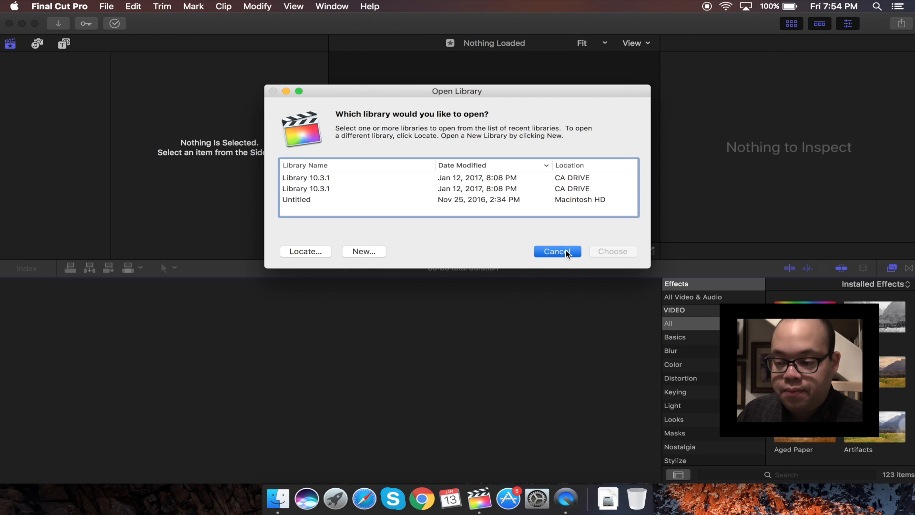
Step: Show the CA DRIVE contents and enter its Final Cut Pro 10.3.1 folder
{"action": "left_click", "coordinate": [555, 251]}
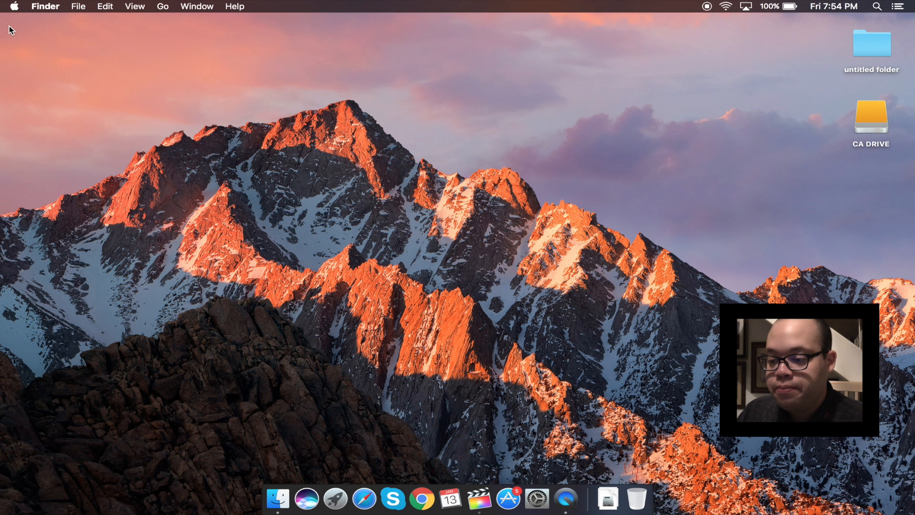
{"action": "double_click", "coordinate": [870, 117]}
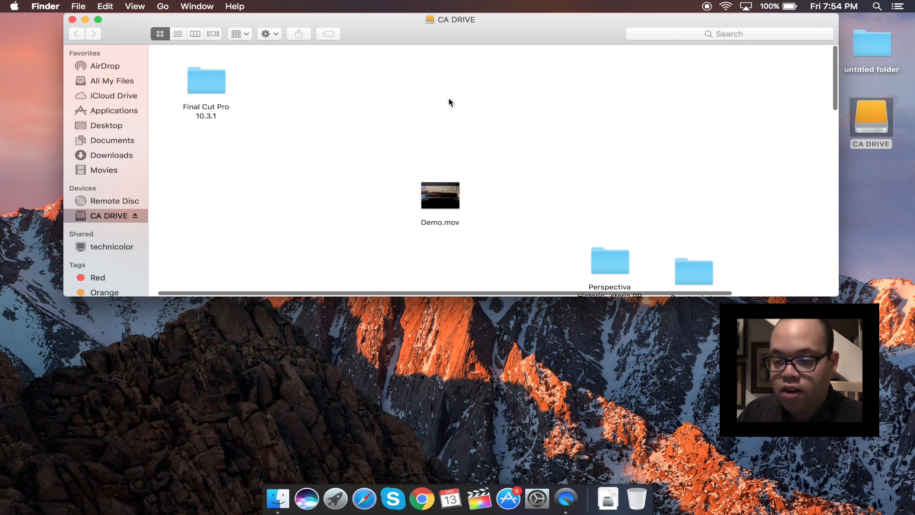
{"action": "double_click", "coordinate": [206, 81]}
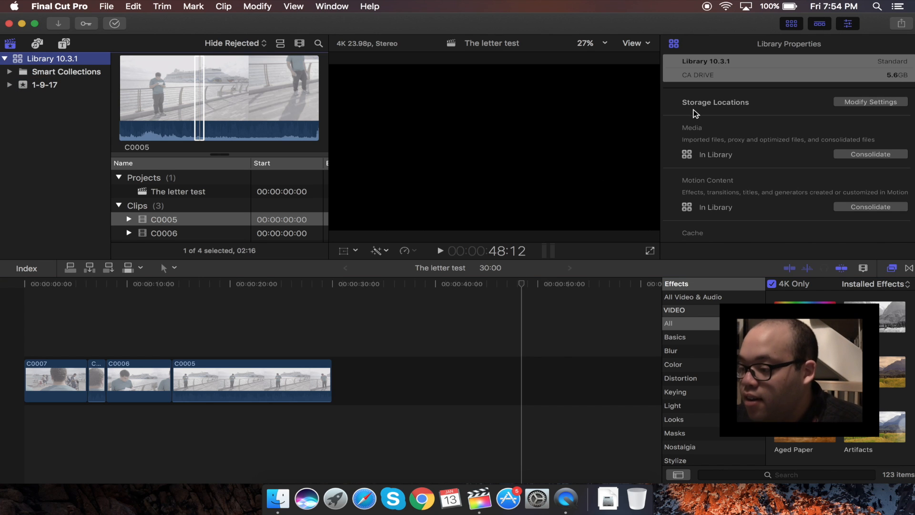
{"action": "mouse_move", "coordinate": [782, 145]}
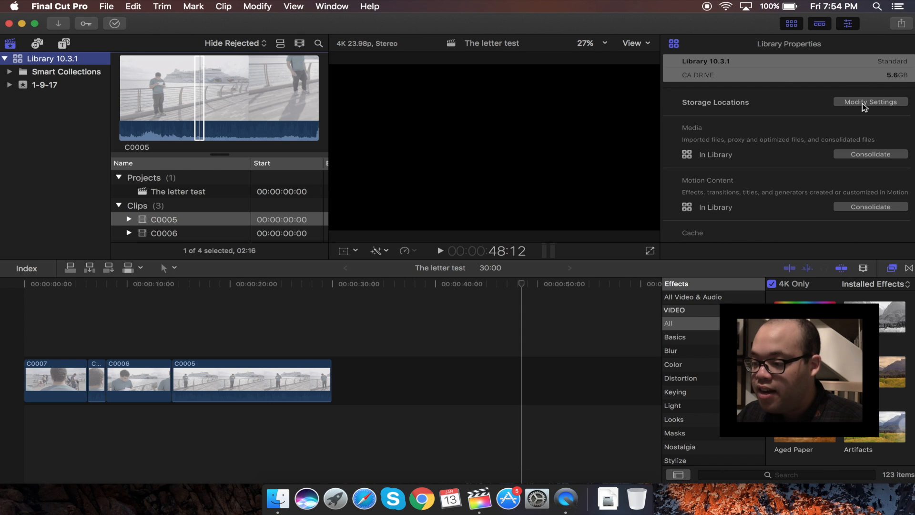
Step: Show Modify Settings for Library 10.3.1 storage locations (media, motion content, cache In Library)
{"action": "left_click", "coordinate": [870, 102]}
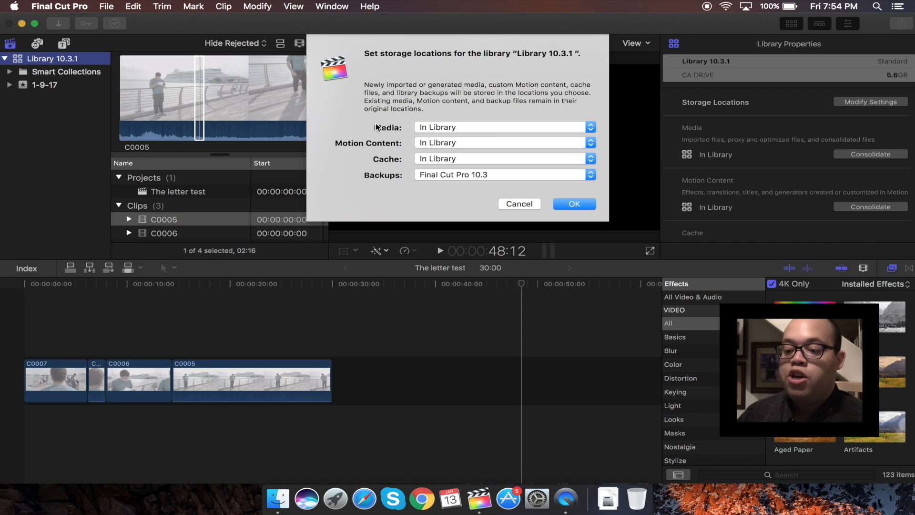
{"action": "mouse_move", "coordinate": [450, 137]}
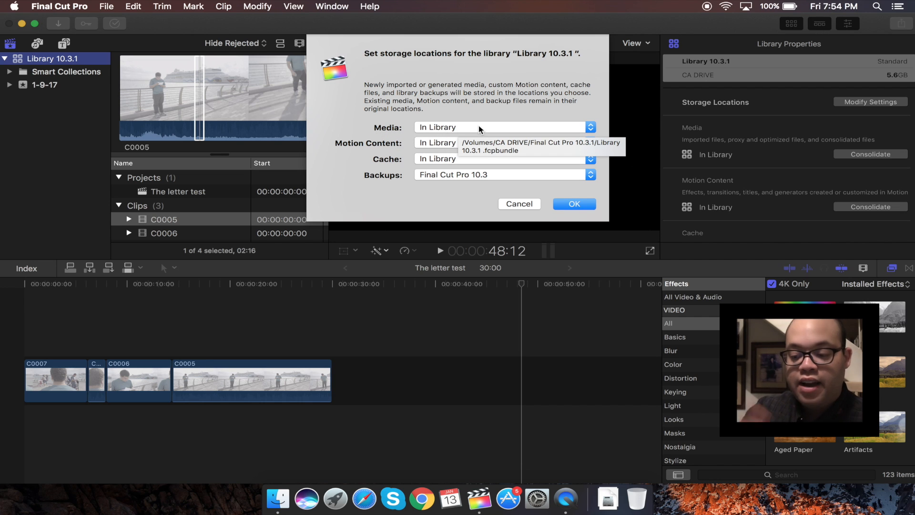
{"action": "mouse_move", "coordinate": [463, 158]}
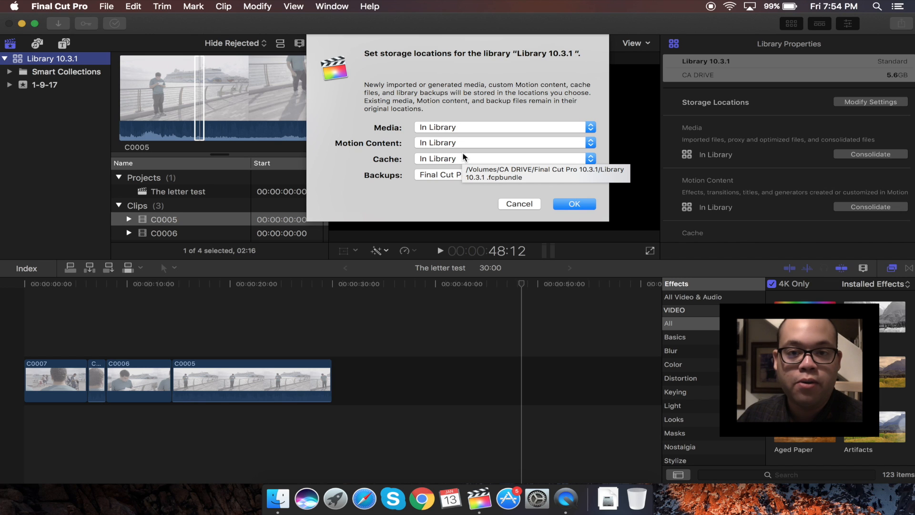
{"action": "mouse_move", "coordinate": [609, 159]}
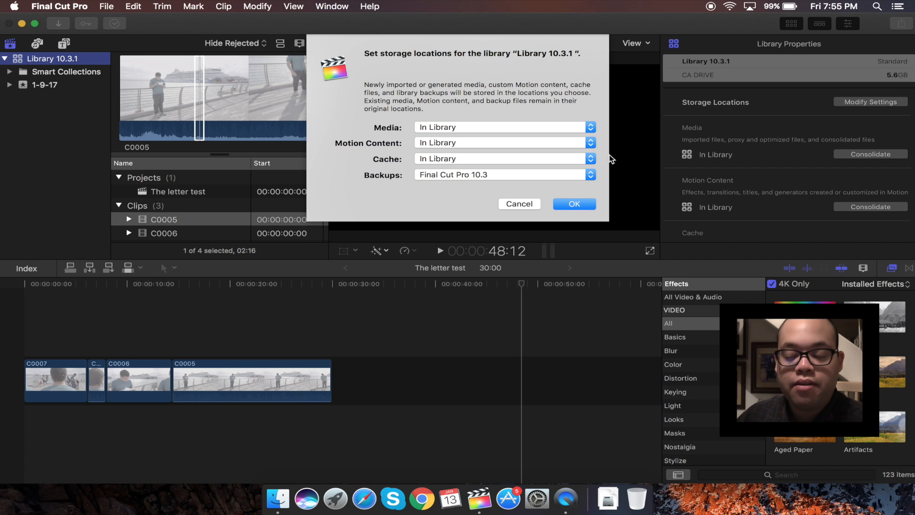
{"action": "mouse_move", "coordinate": [409, 211]}
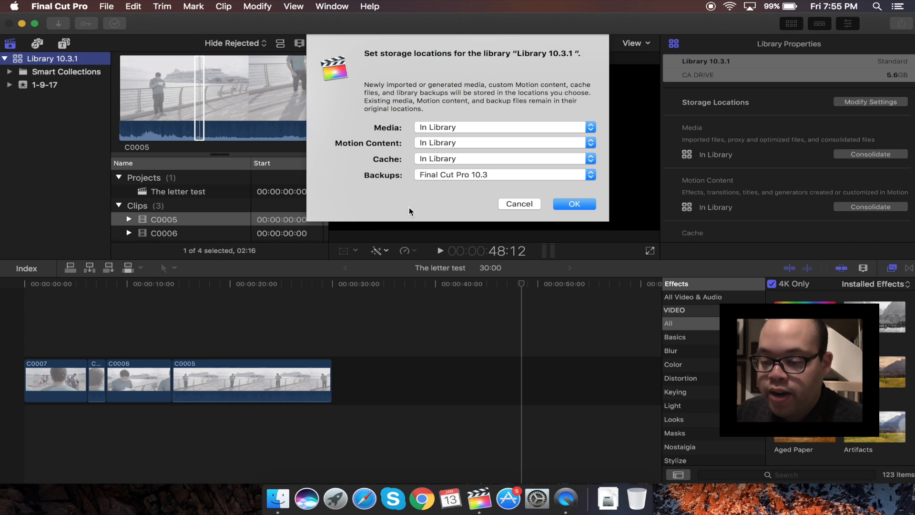
{"action": "mouse_move", "coordinate": [378, 178]}
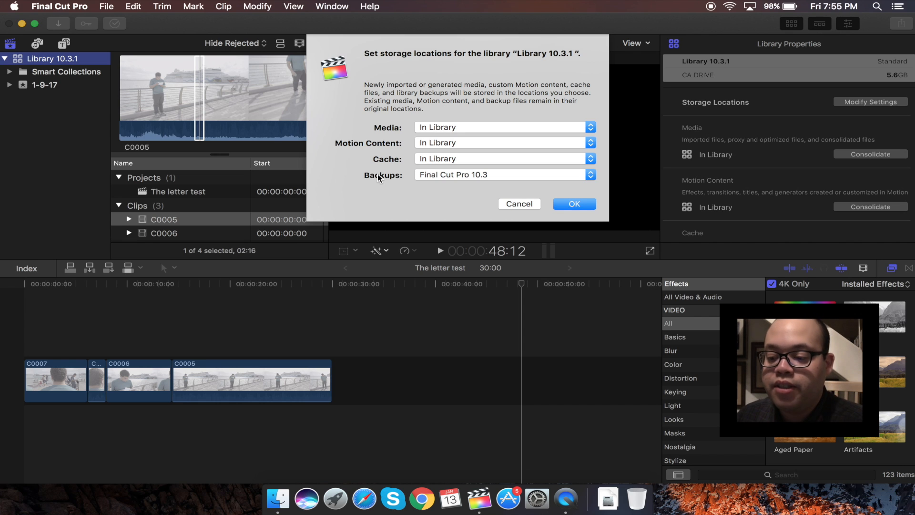
{"action": "mouse_move", "coordinate": [509, 186]}
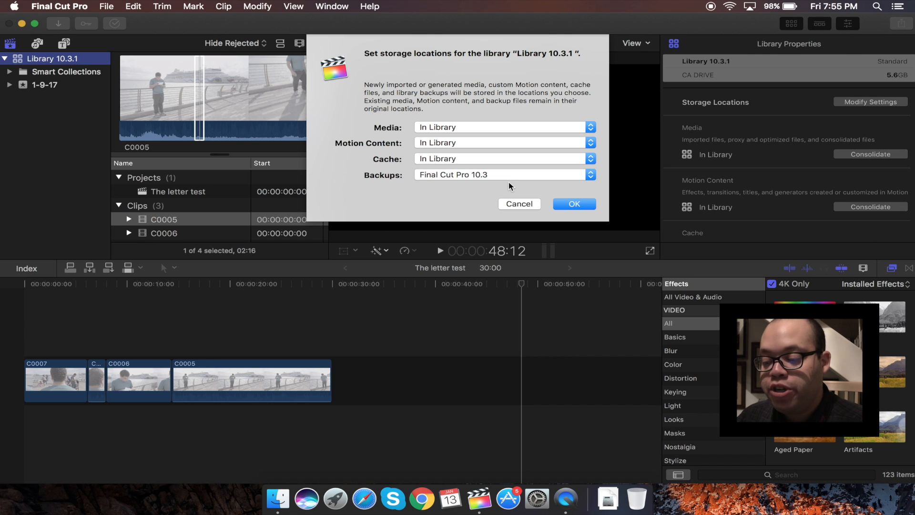
Step: Browse CA DRIVE as a custom Backups folder, then cancel leaving settings unchanged
{"action": "left_click", "coordinate": [590, 175]}
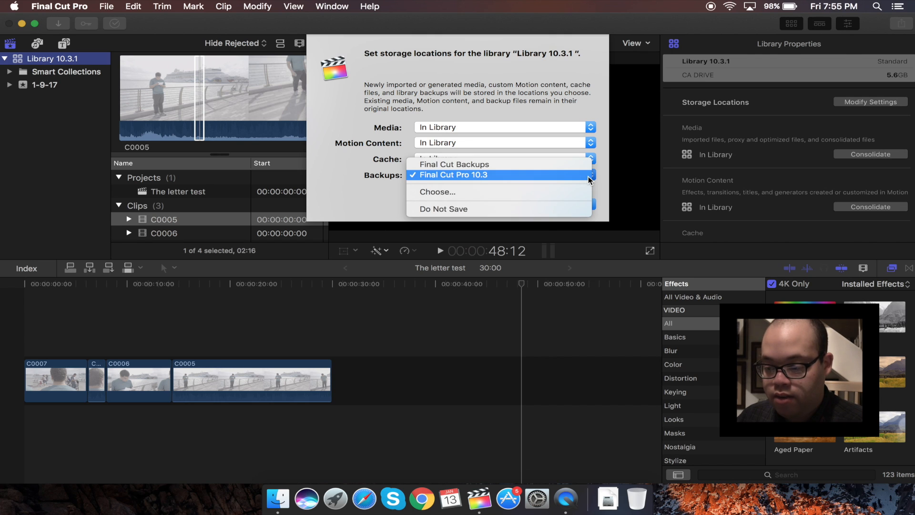
{"action": "mouse_move", "coordinate": [496, 192]}
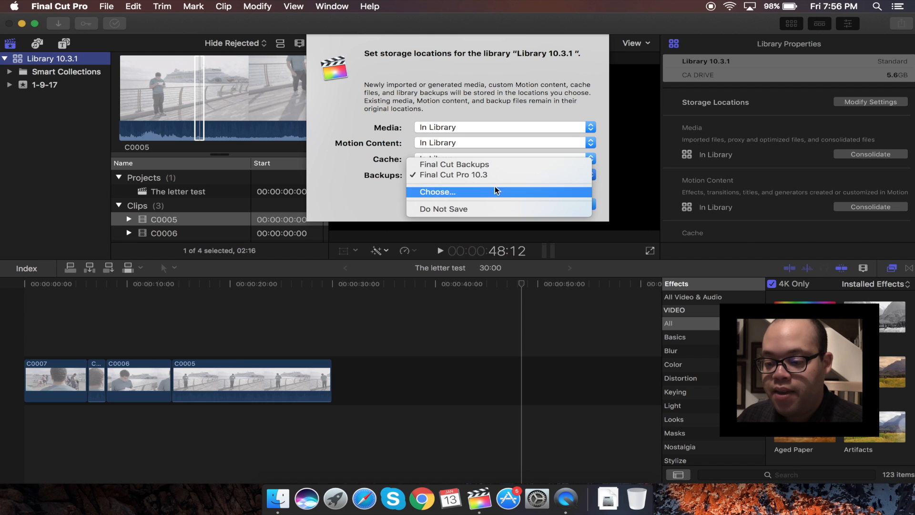
{"action": "left_click", "coordinate": [437, 192]}
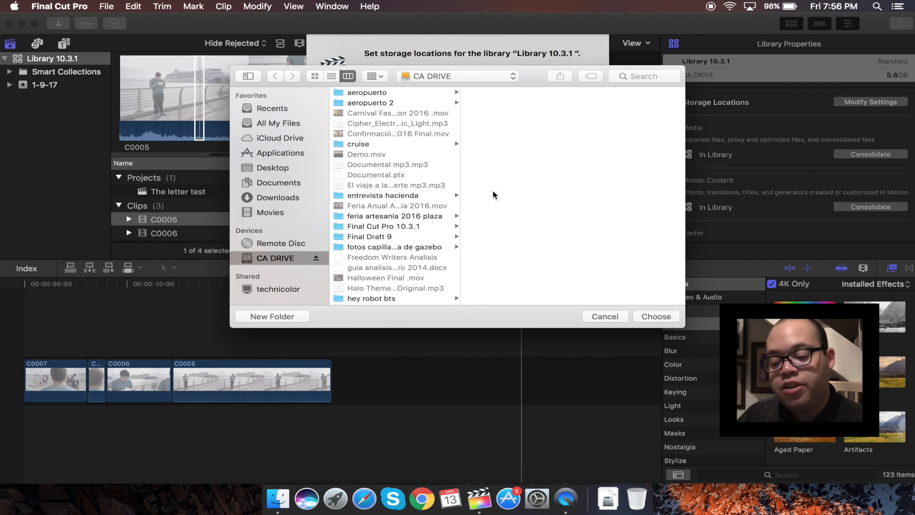
{"action": "mouse_move", "coordinate": [365, 251]}
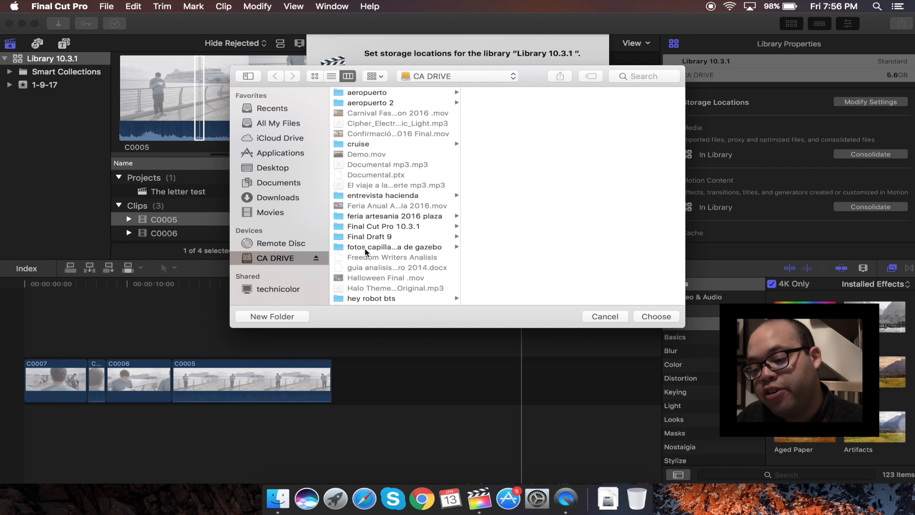
{"action": "left_click", "coordinate": [605, 316]}
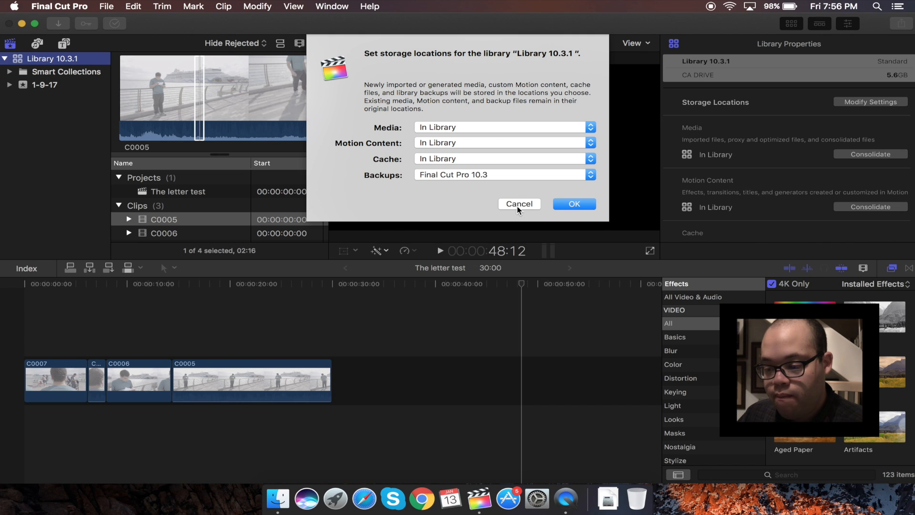
{"action": "left_click", "coordinate": [519, 204]}
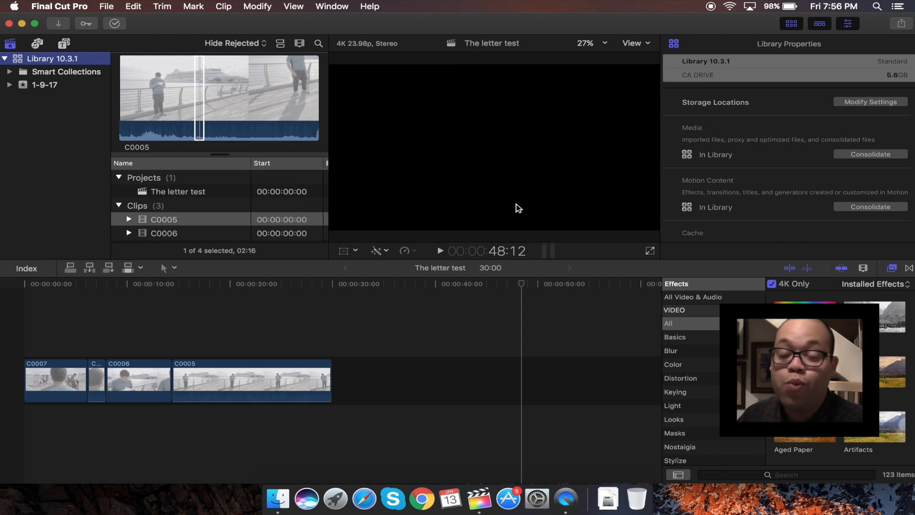
{"action": "mouse_move", "coordinate": [811, 179]}
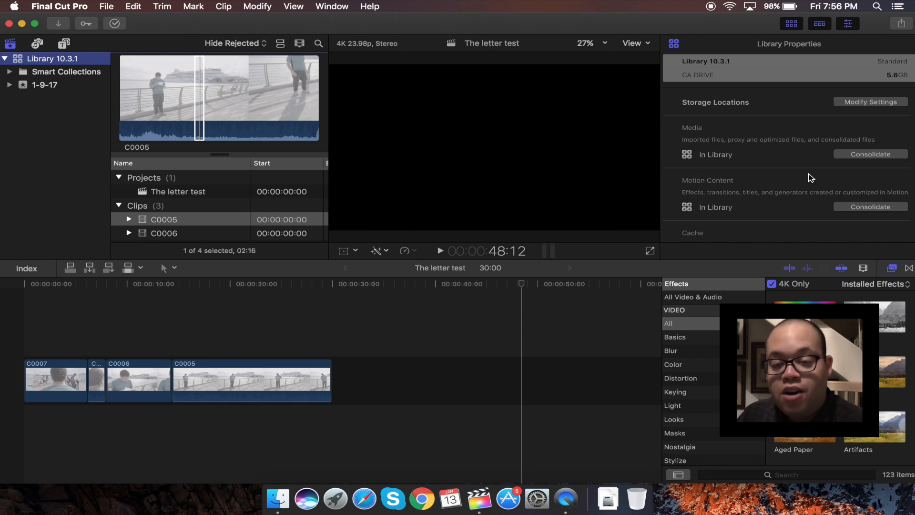